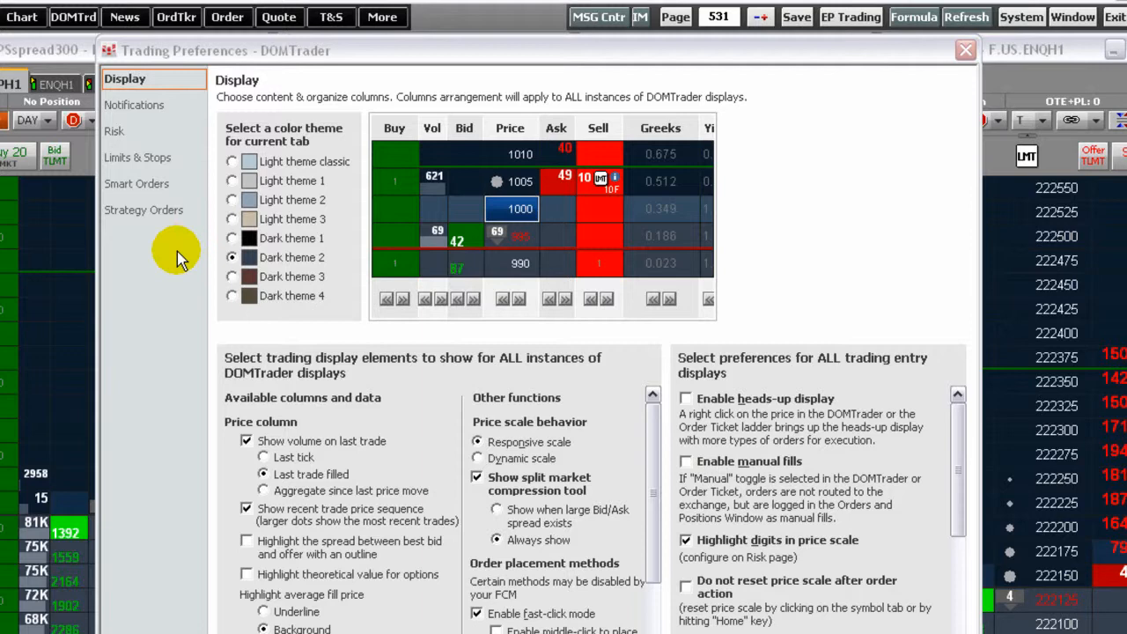
mouse_move(134, 105)
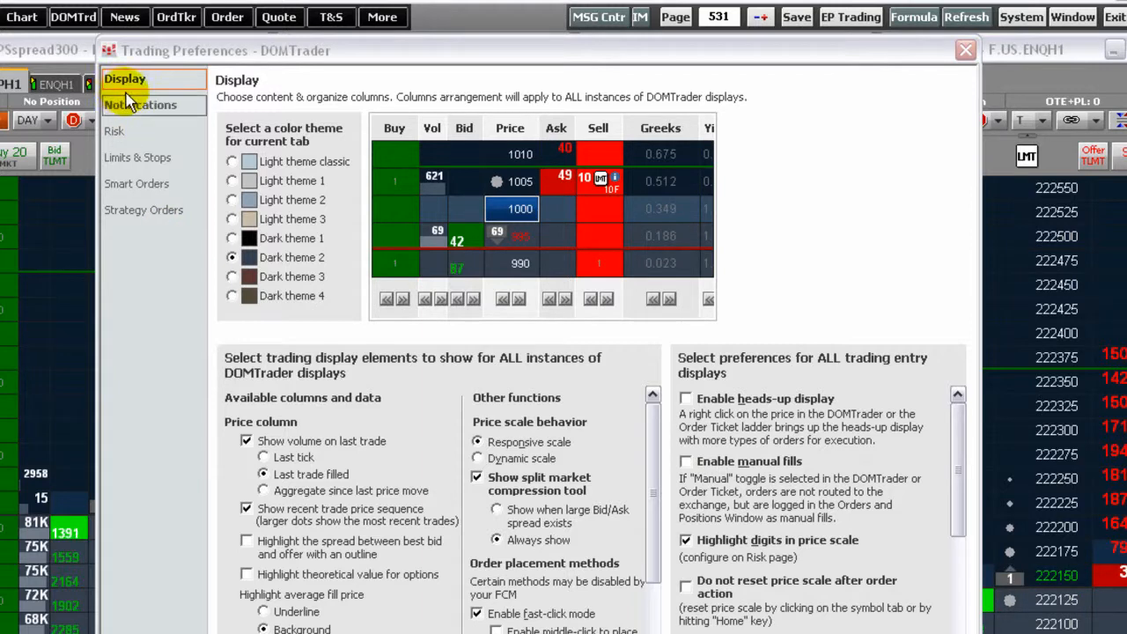
Step: Show the Notifications page with order confirmation, popup and sound settings
click(140, 104)
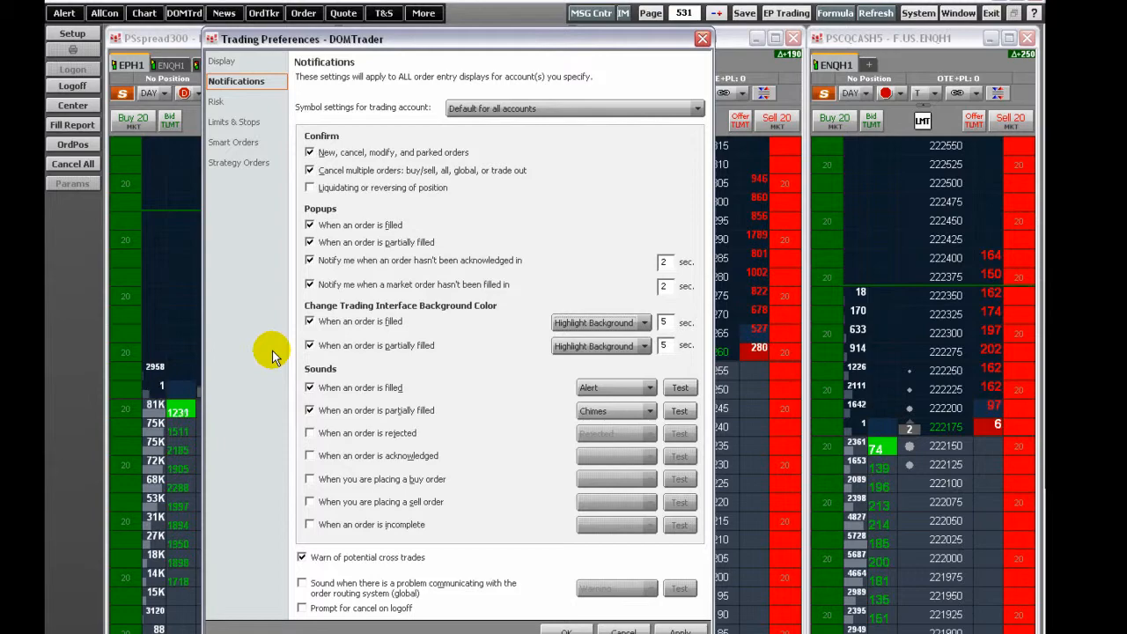
mouse_move(414, 374)
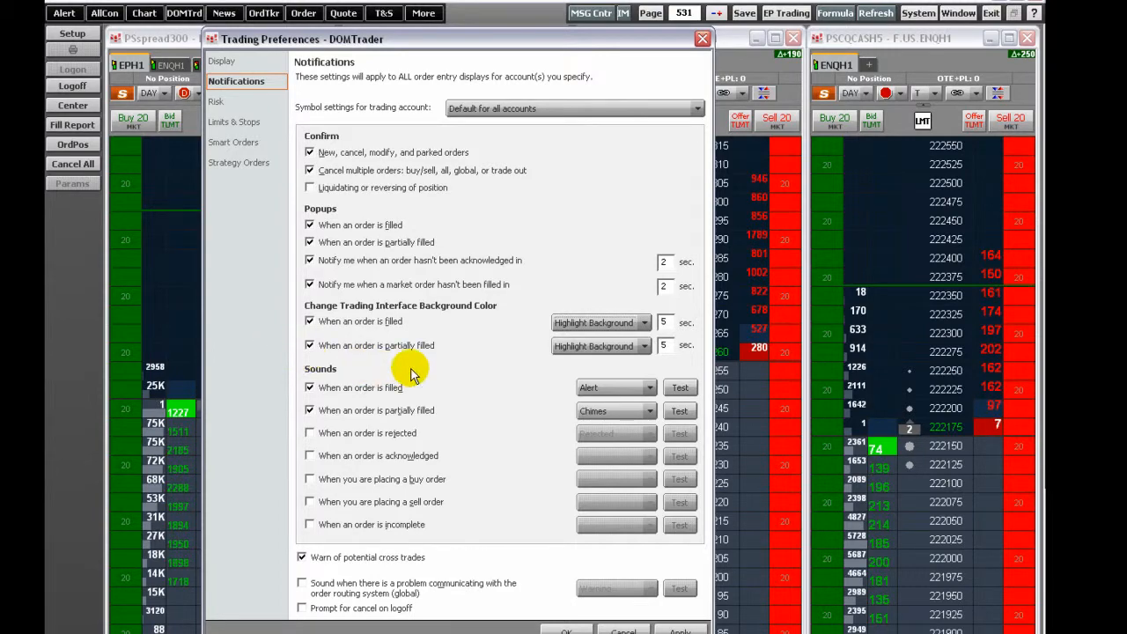
click(647, 387)
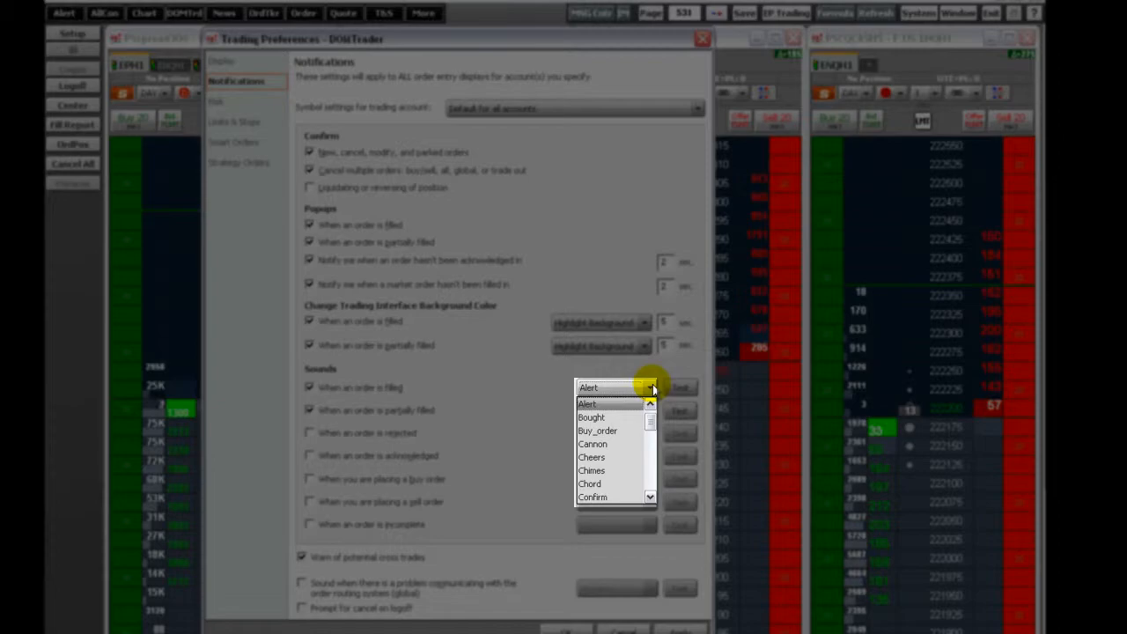
scroll(down, 3)
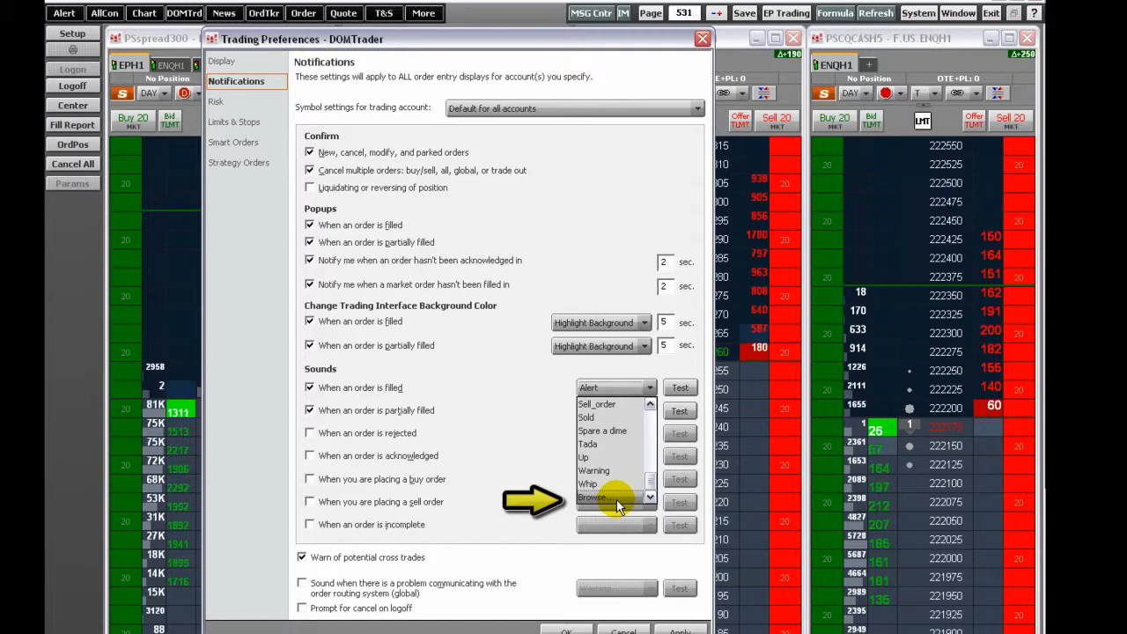
click(593, 497)
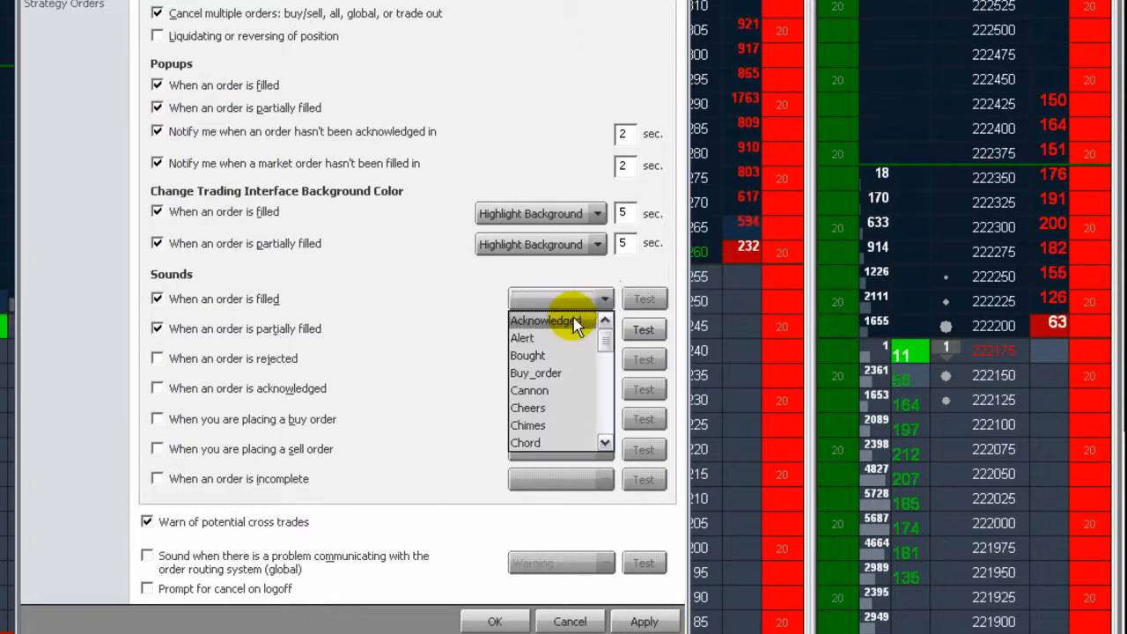
click(521, 338)
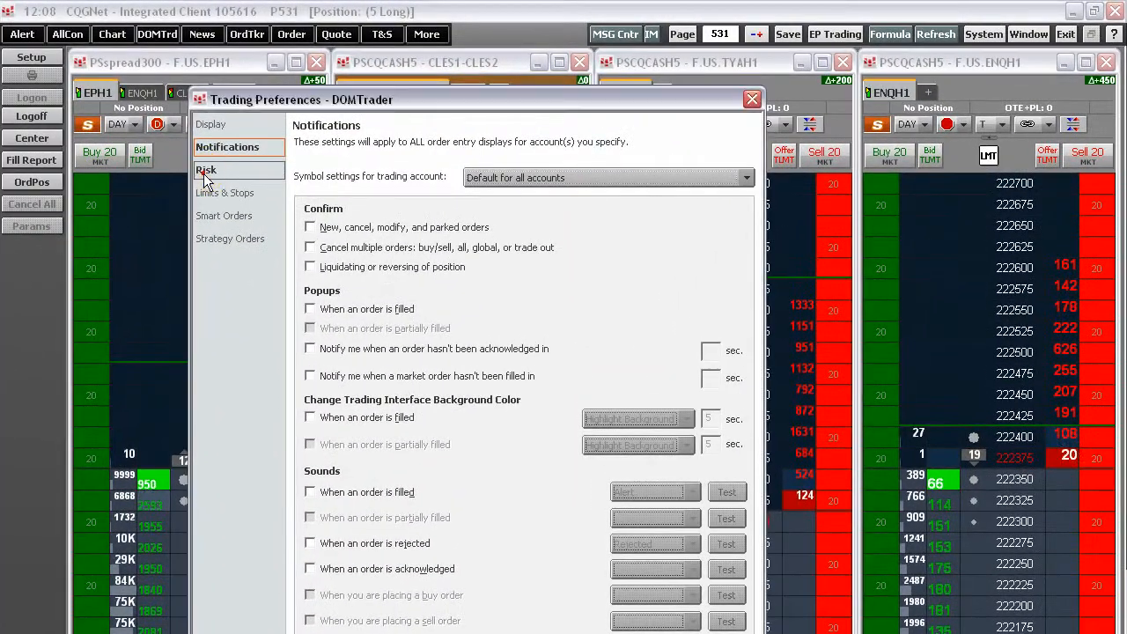
Step: On the Risk page, compare <Default> risk limits with EP's, then return to <Default>
click(206, 170)
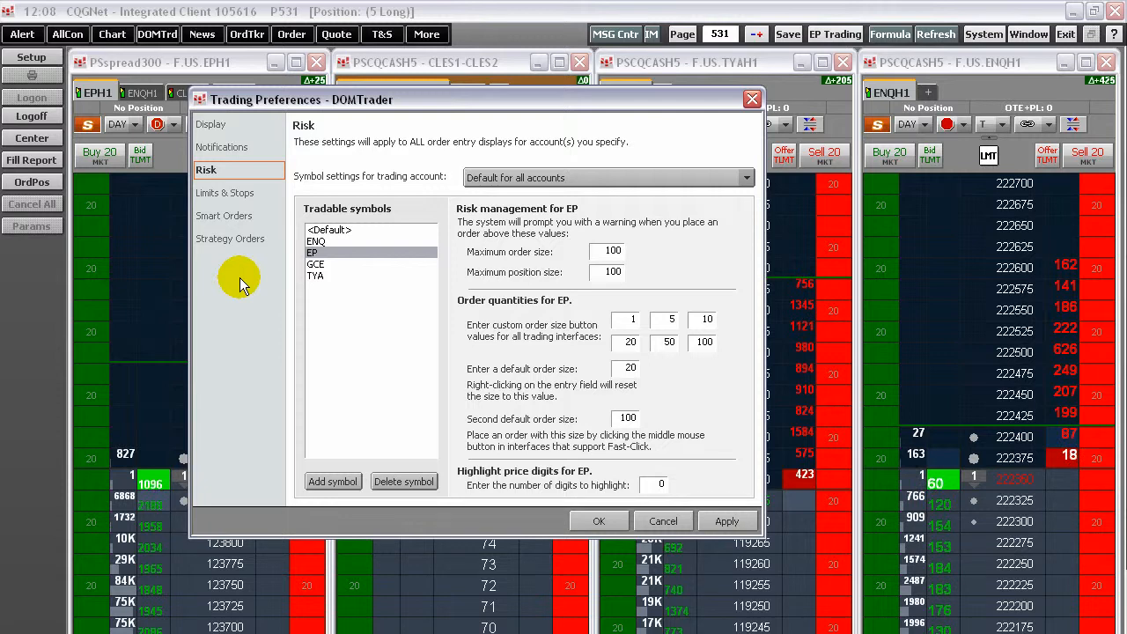
mouse_move(683, 167)
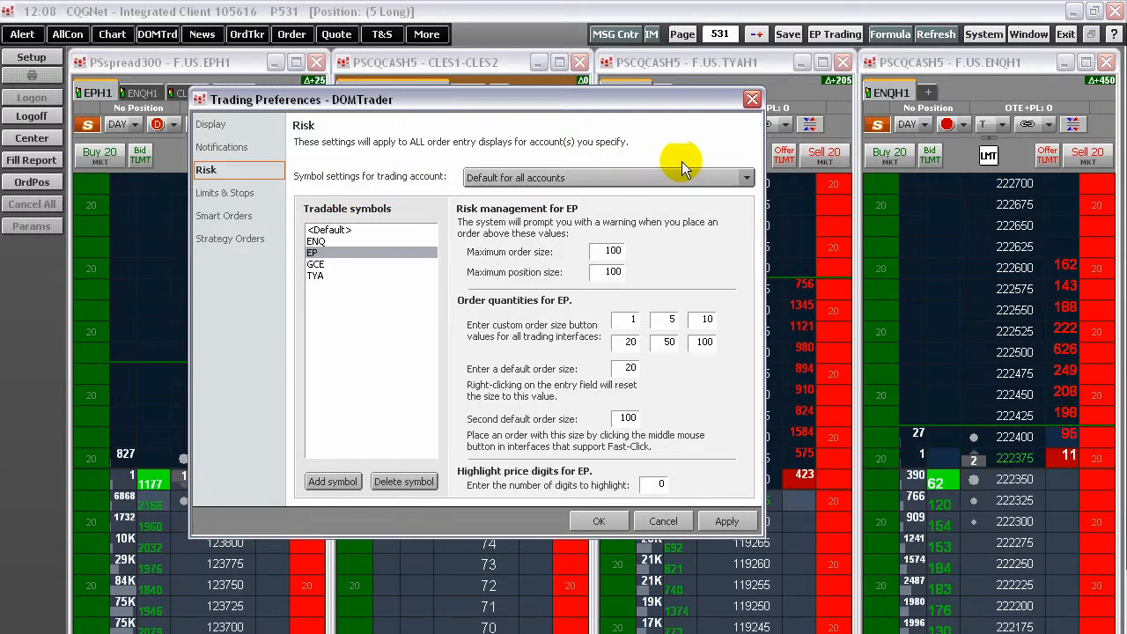
click(746, 177)
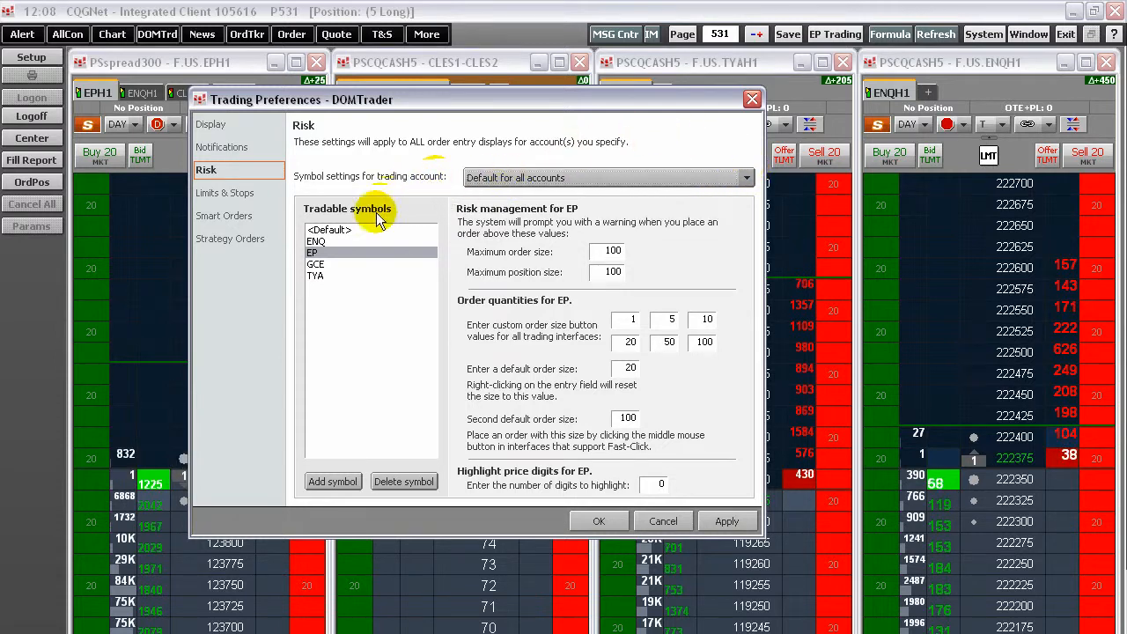
click(328, 229)
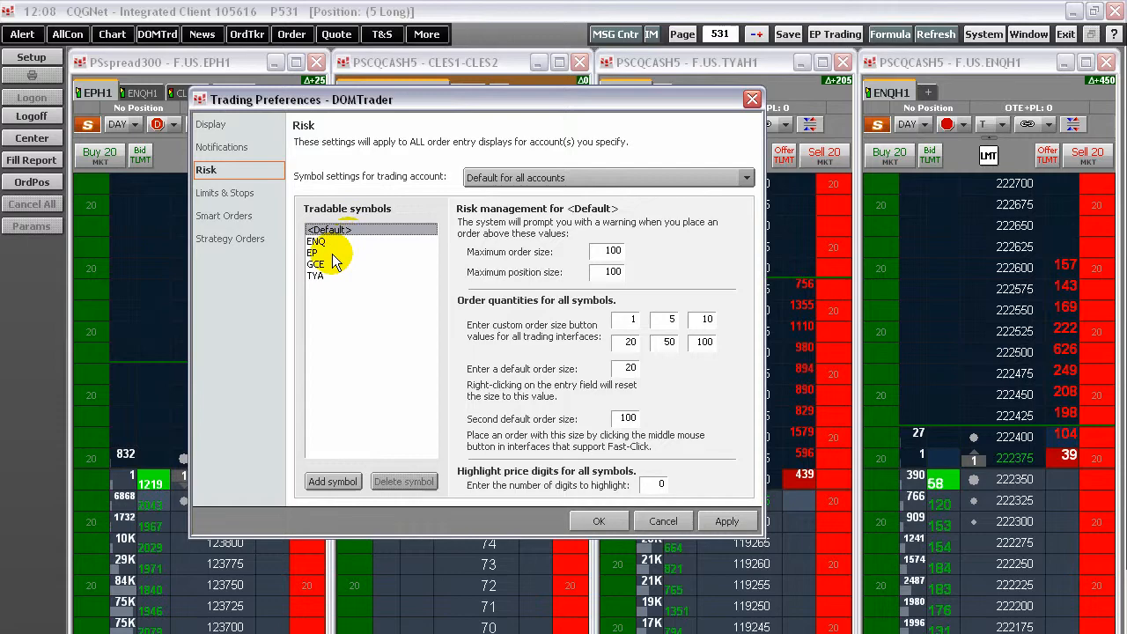
click(312, 253)
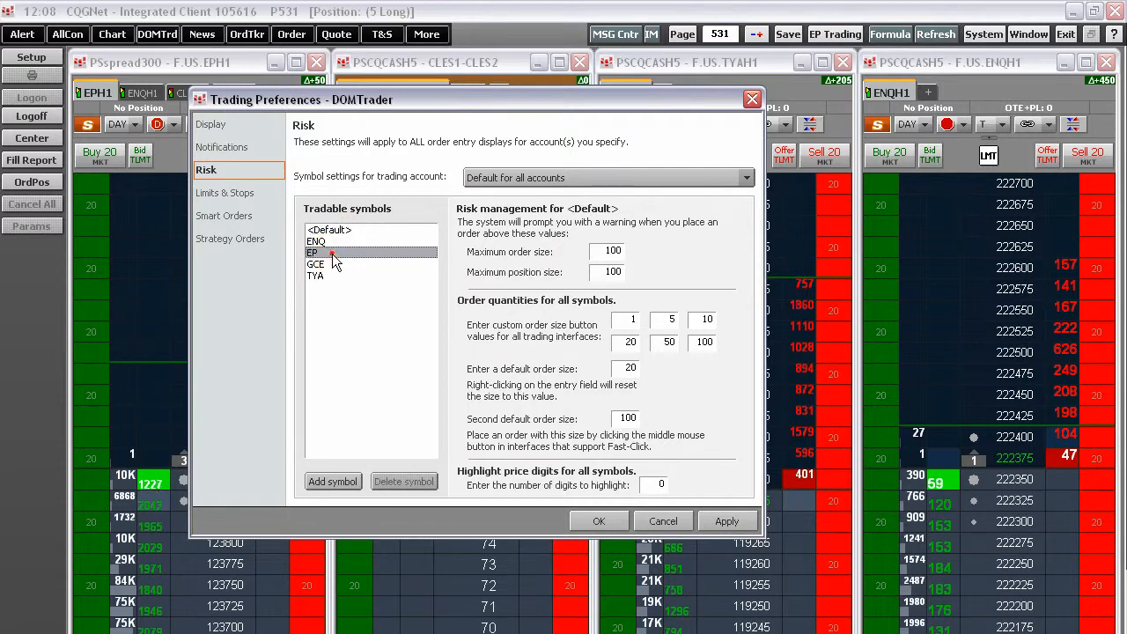
click(312, 253)
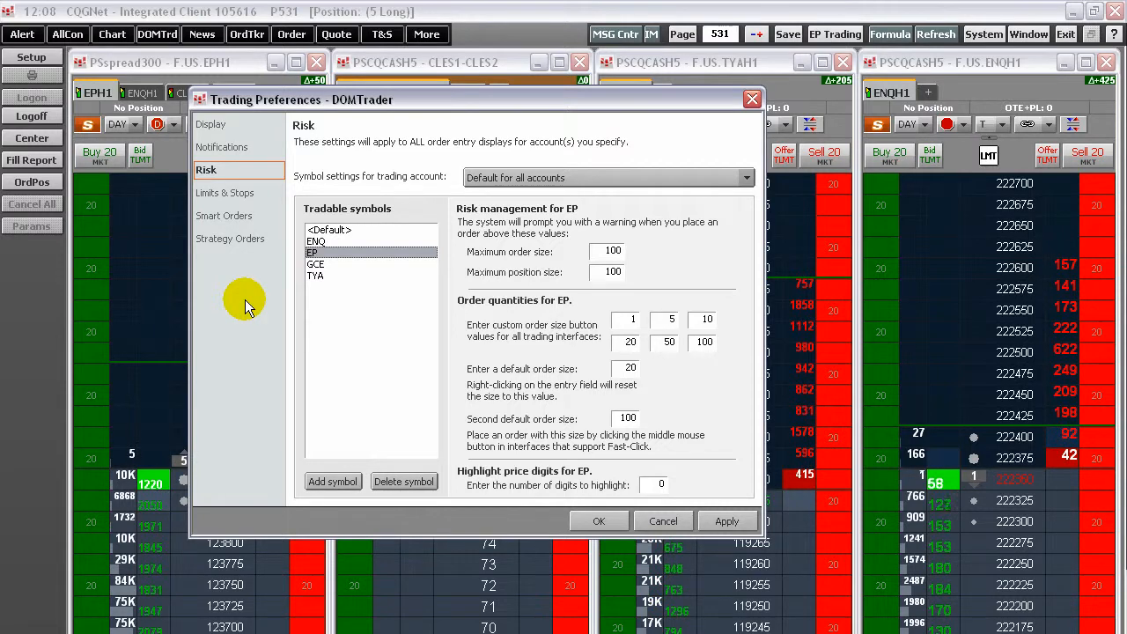
click(329, 230)
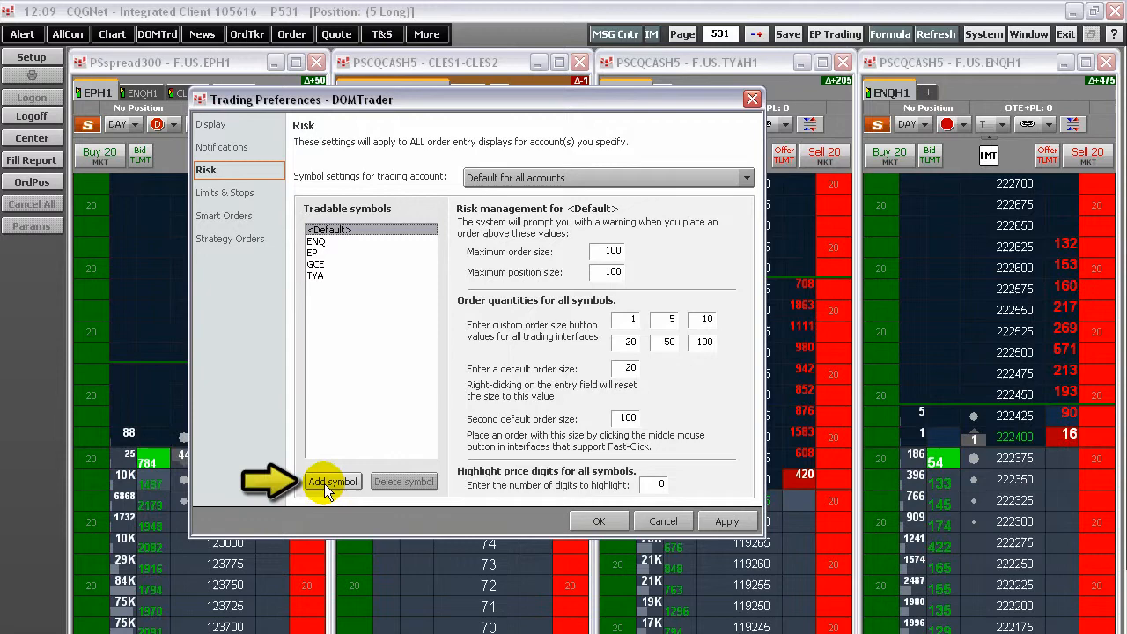
Step: Add CLE as a new tradable symbol in the Risk settings
click(332, 482)
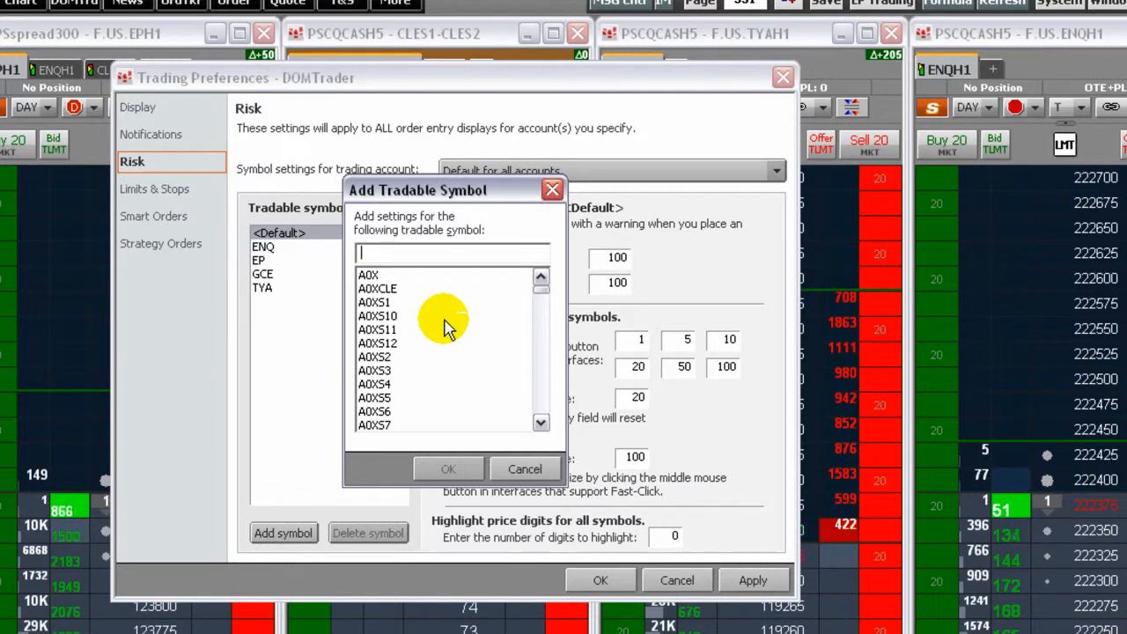
mouse_move(440, 304)
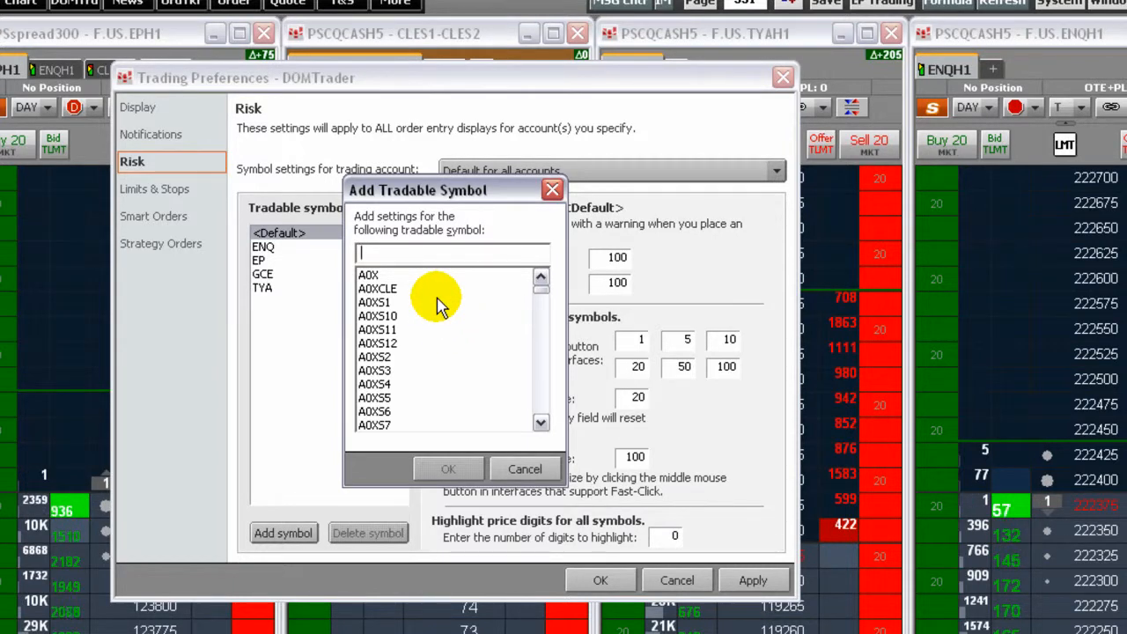
text(CLE)
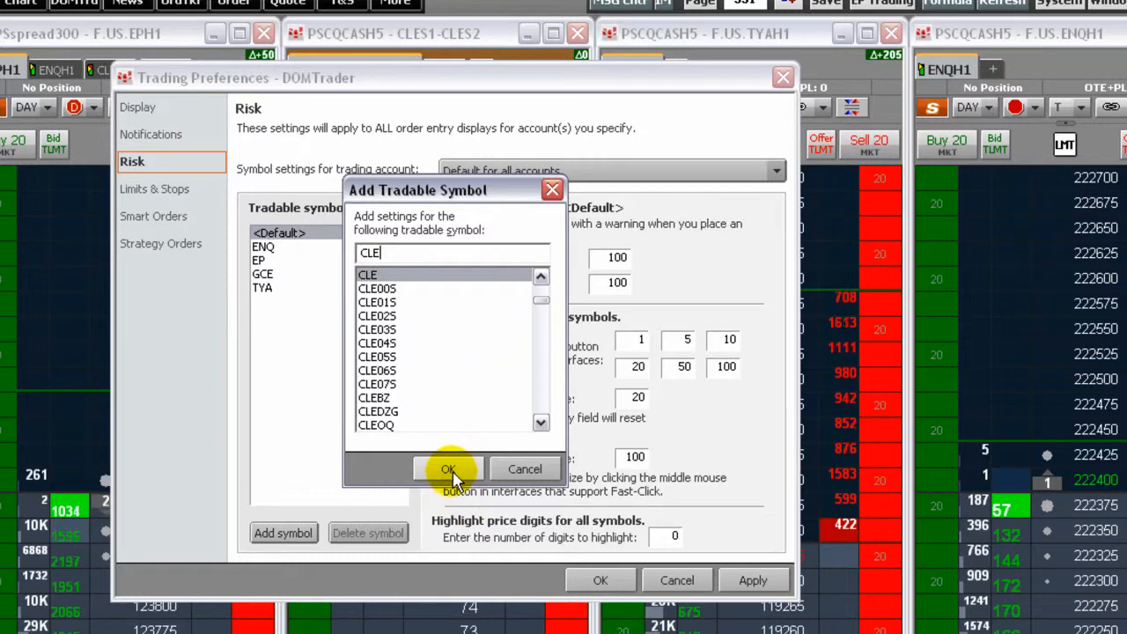
click(449, 468)
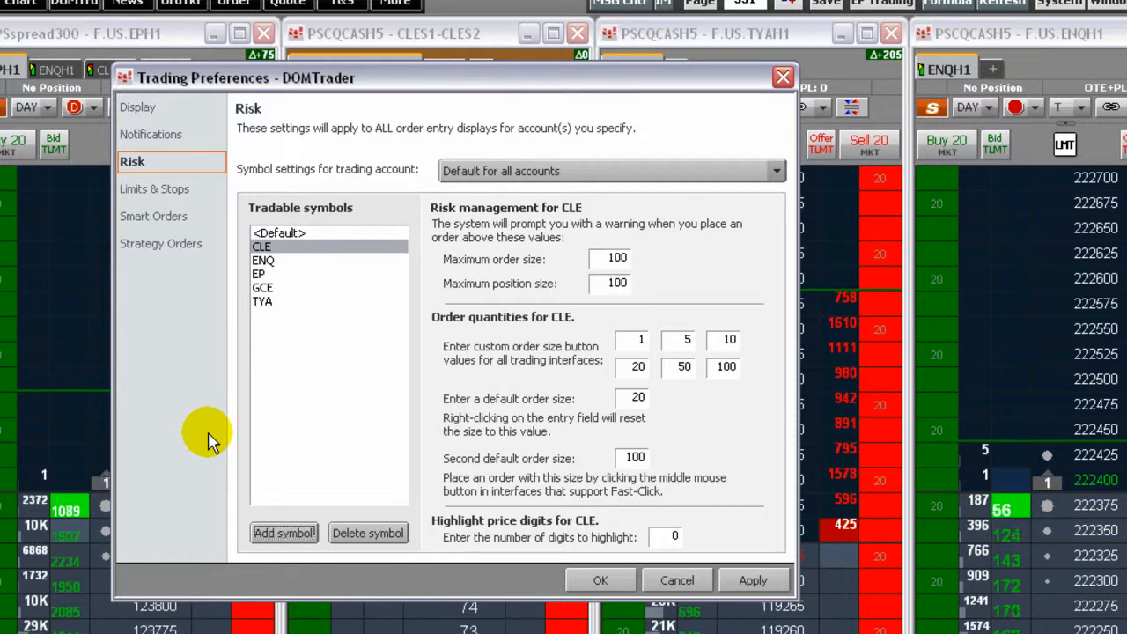
mouse_move(374, 463)
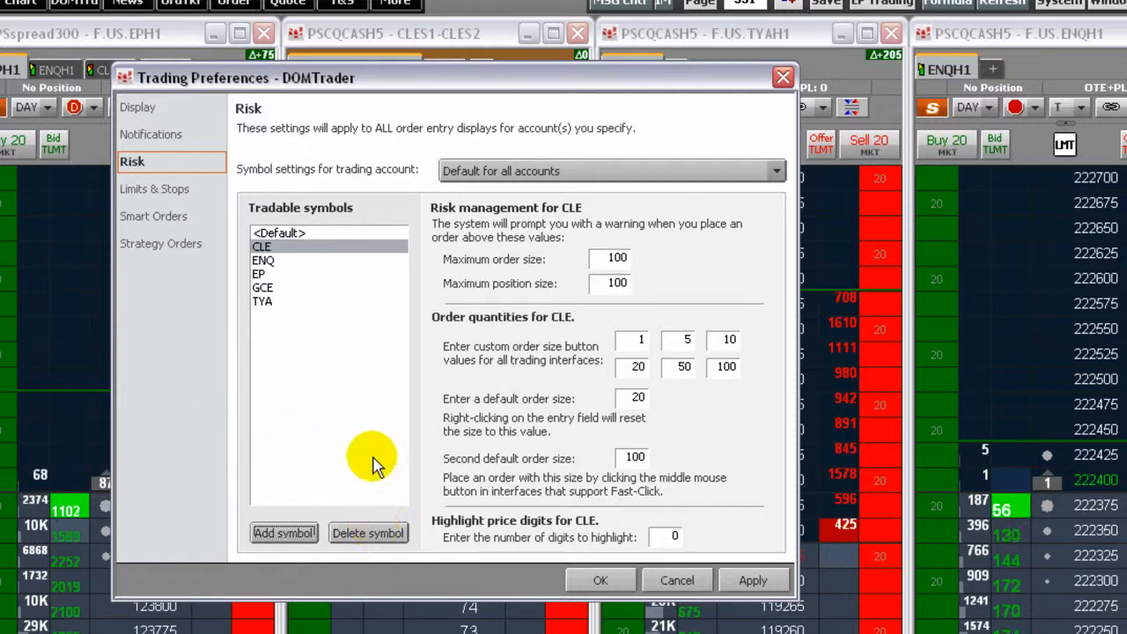
Step: Delete ENQ, leaving CLE, EP, GCE and TYA as tradable symbols
click(263, 259)
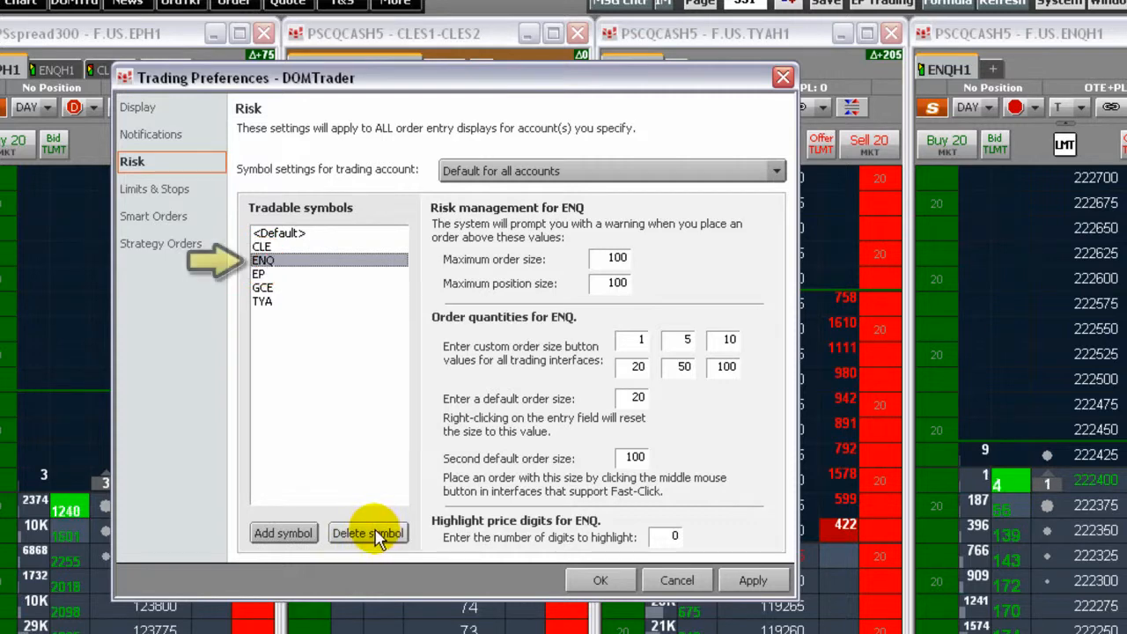
click(368, 533)
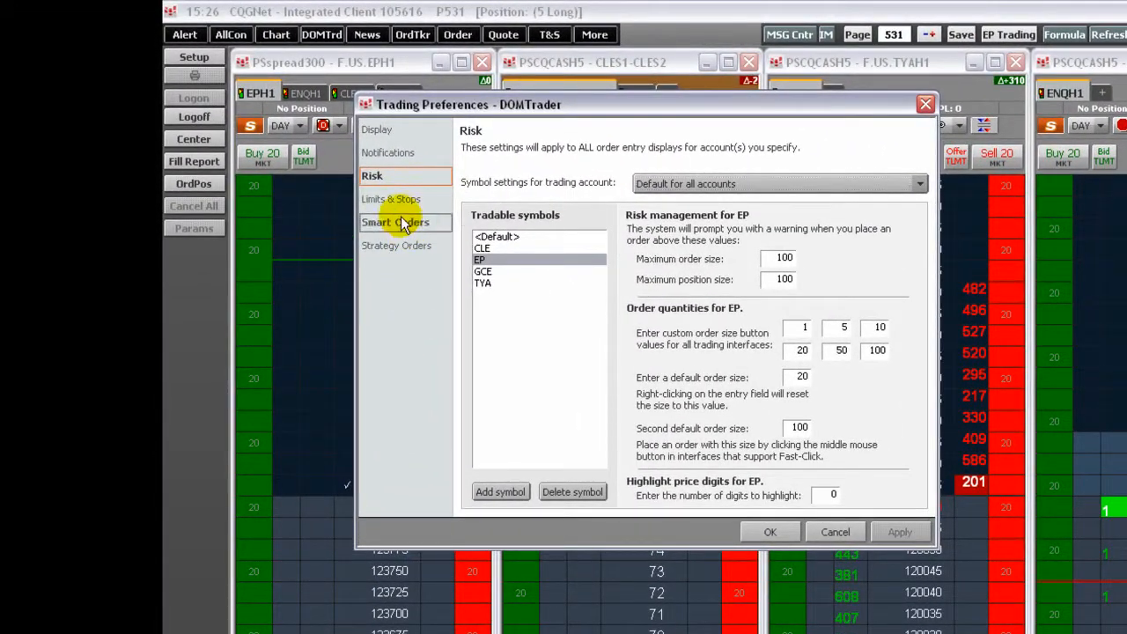
Step: Show the Limit & Stop Orders page with EP's limit ranges and default order types
click(397, 198)
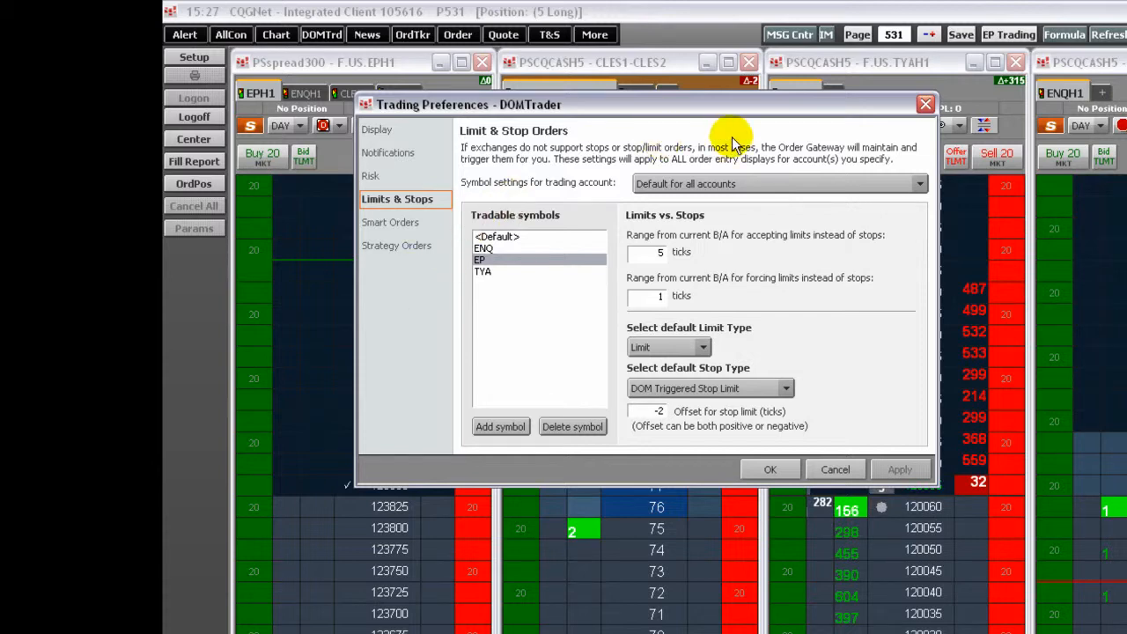
click(920, 183)
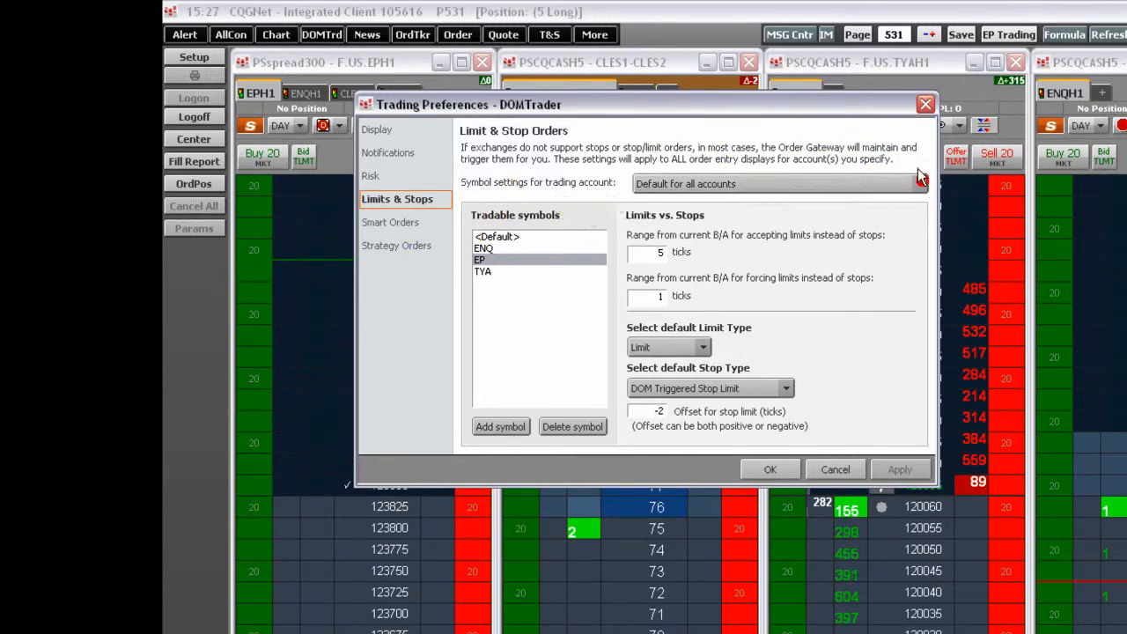
mouse_move(431, 289)
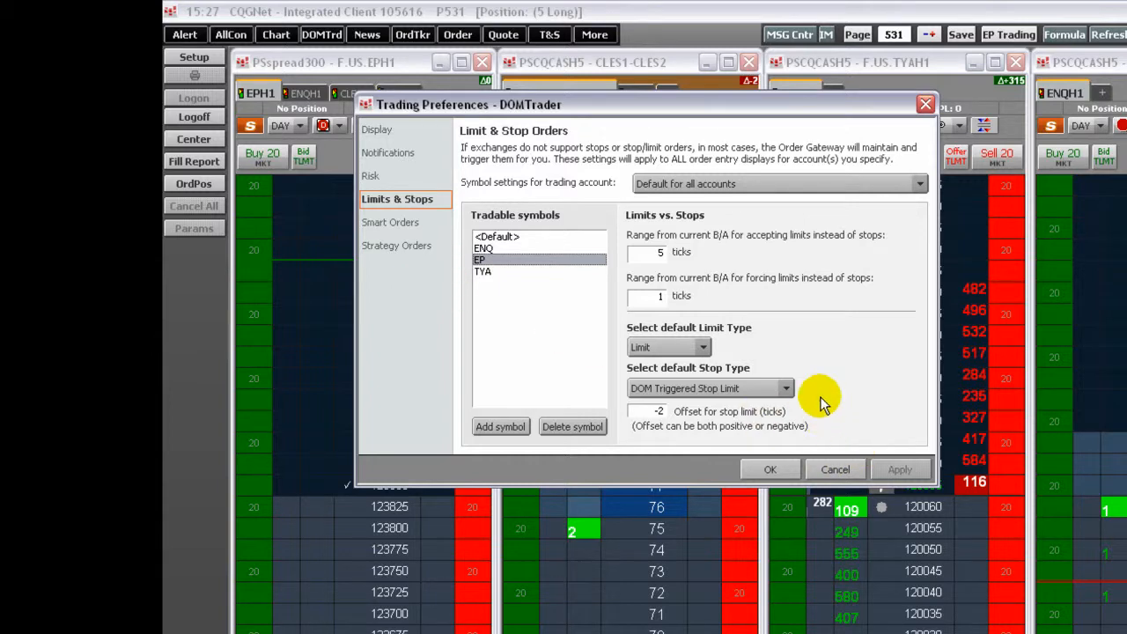
click(784, 388)
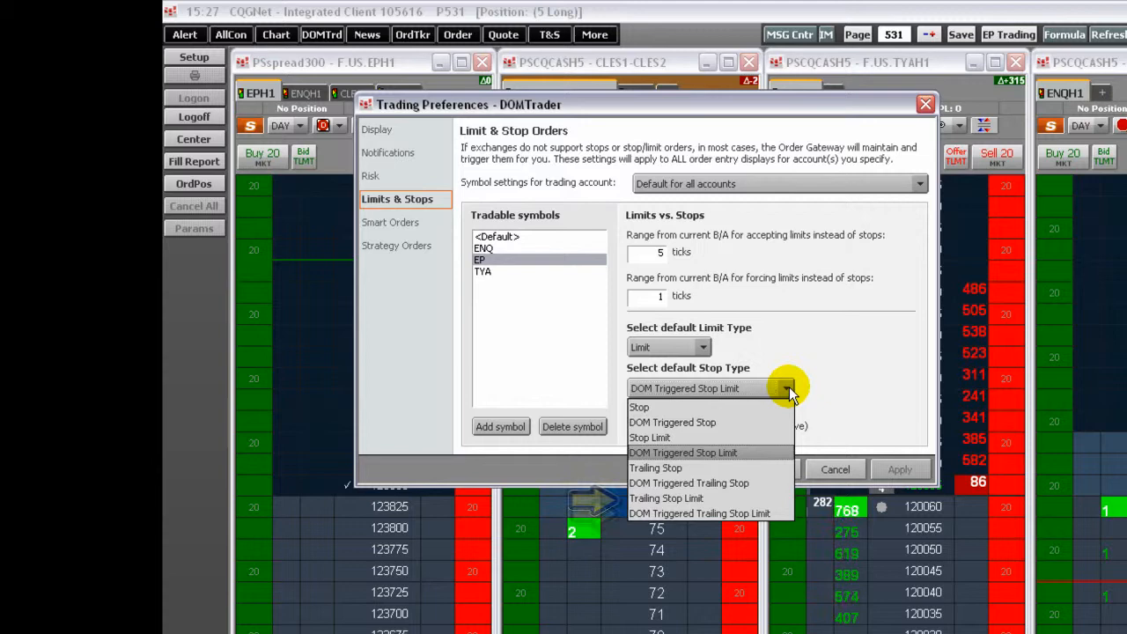
click(683, 452)
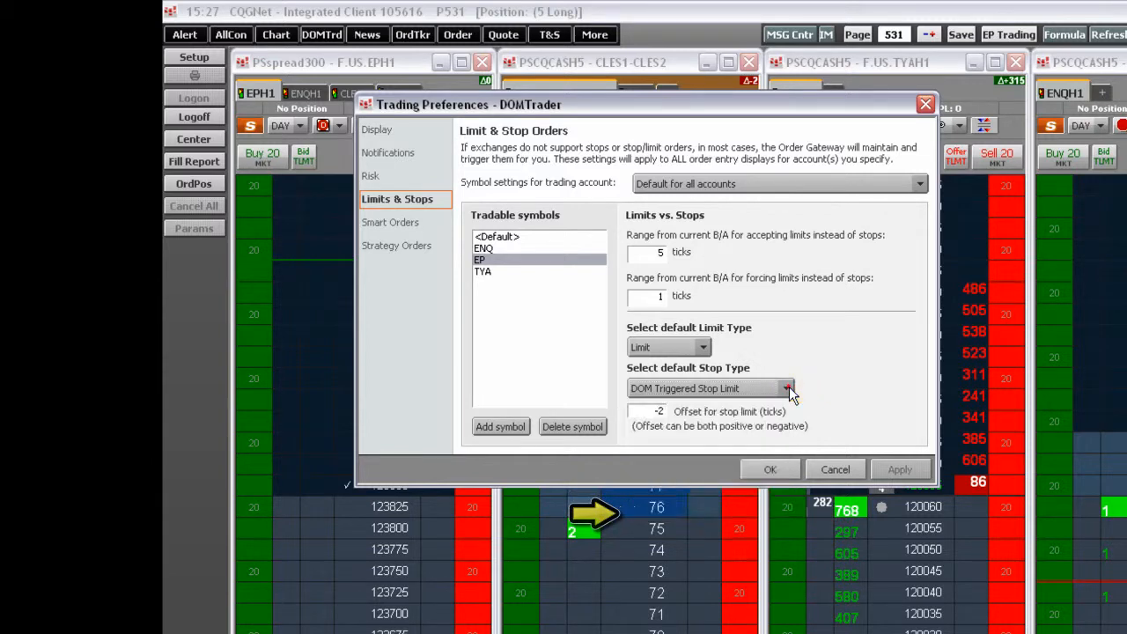